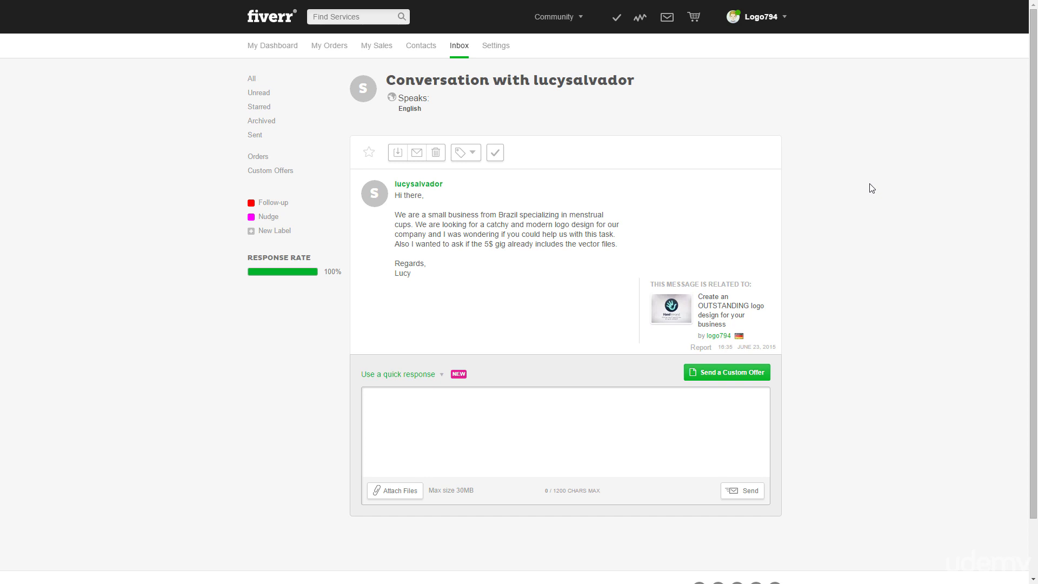
mouse_move(471, 392)
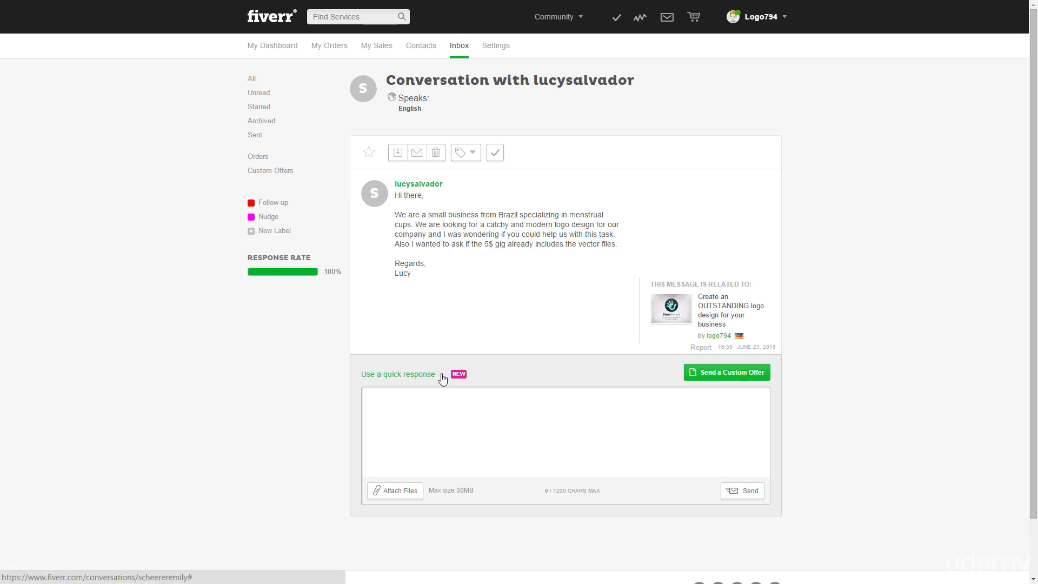
mouse_move(442, 380)
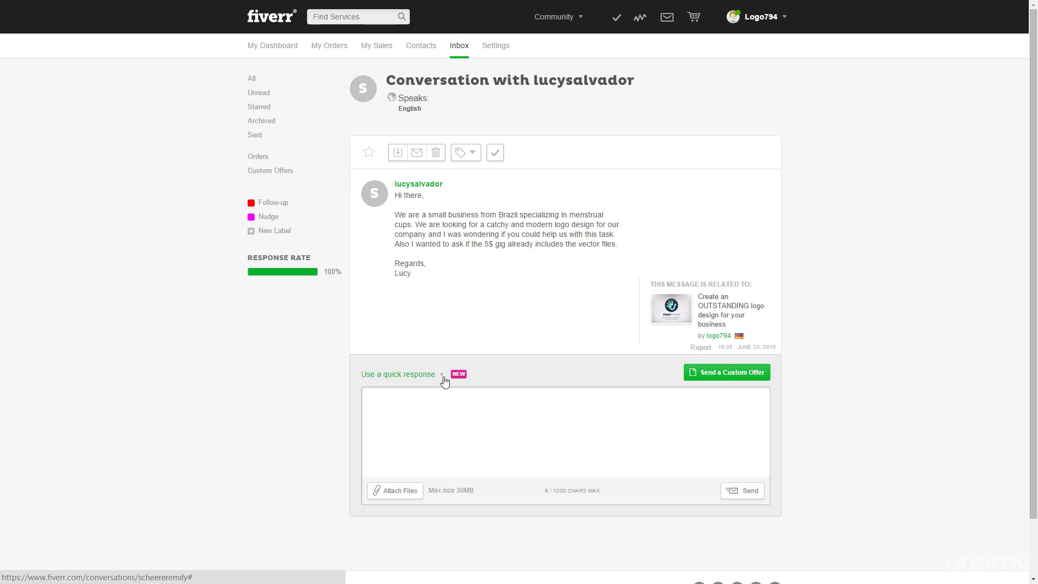
- Open the 'Use a quick response' dropdown above the reply box
click(398, 374)
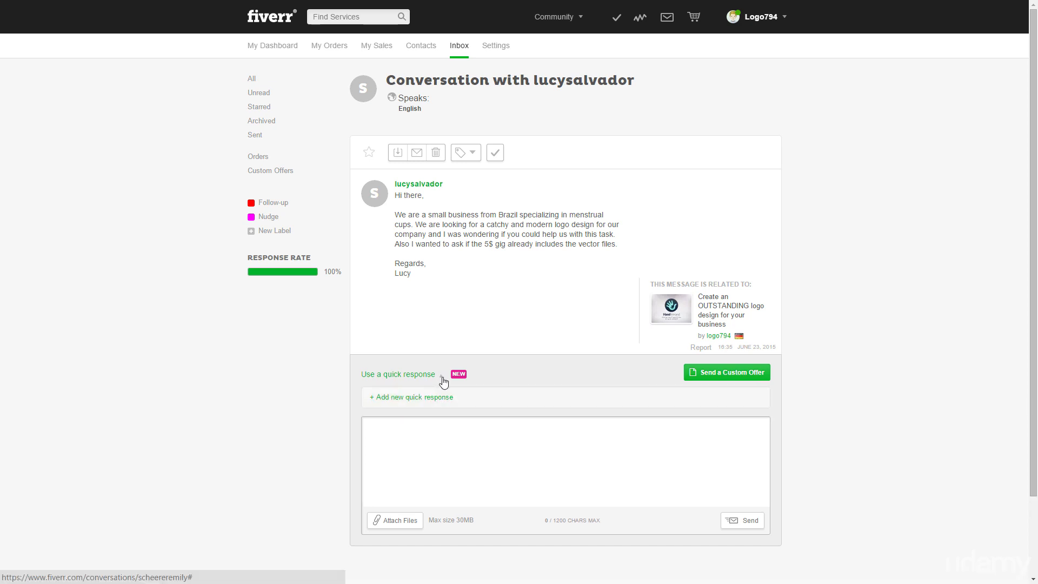
click(398, 374)
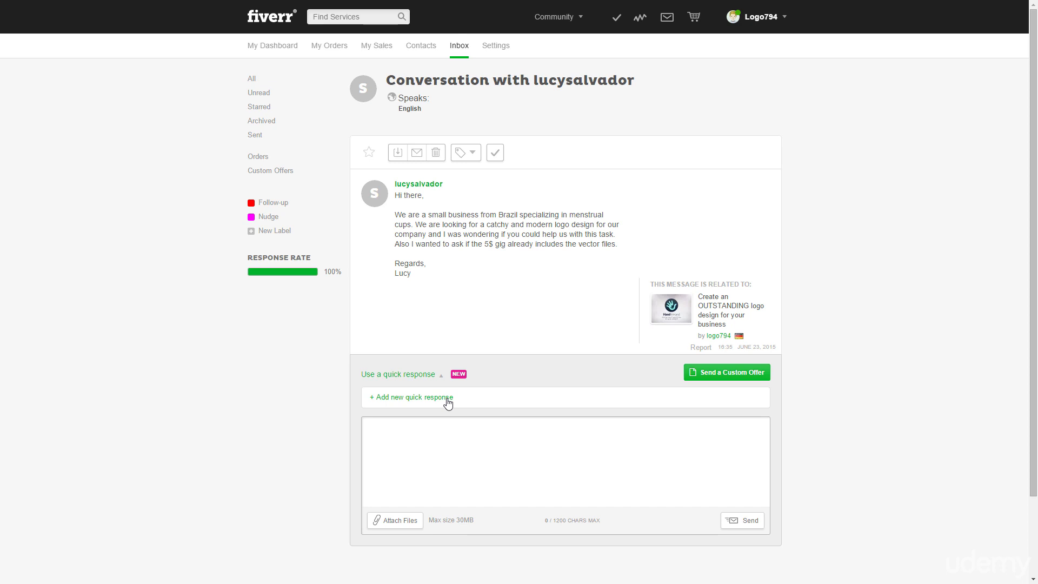
- Create and save a quick response 'Answer n1' holding the logo-design reply template
click(410, 397)
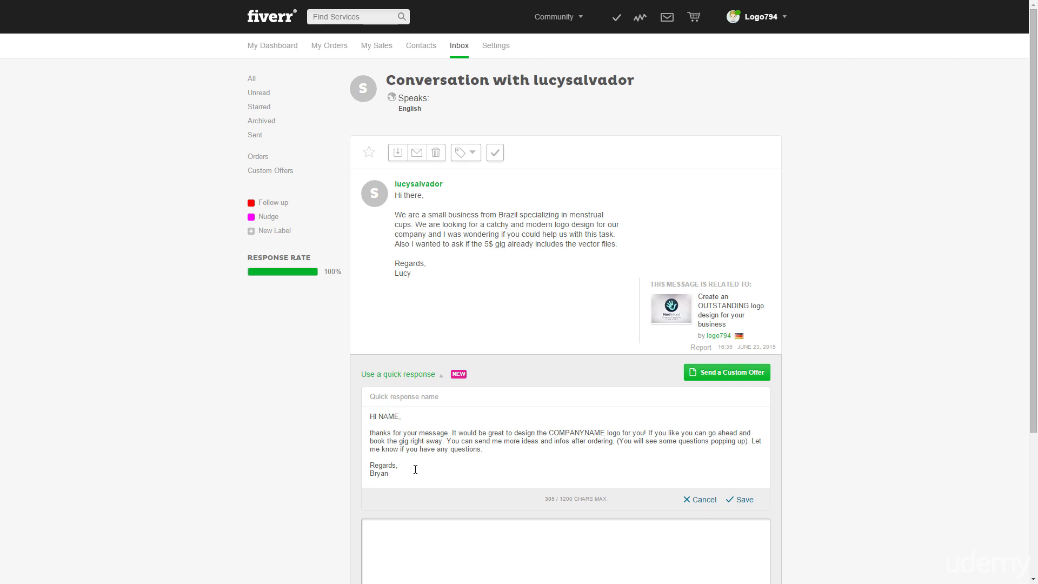
mouse_move(457, 420)
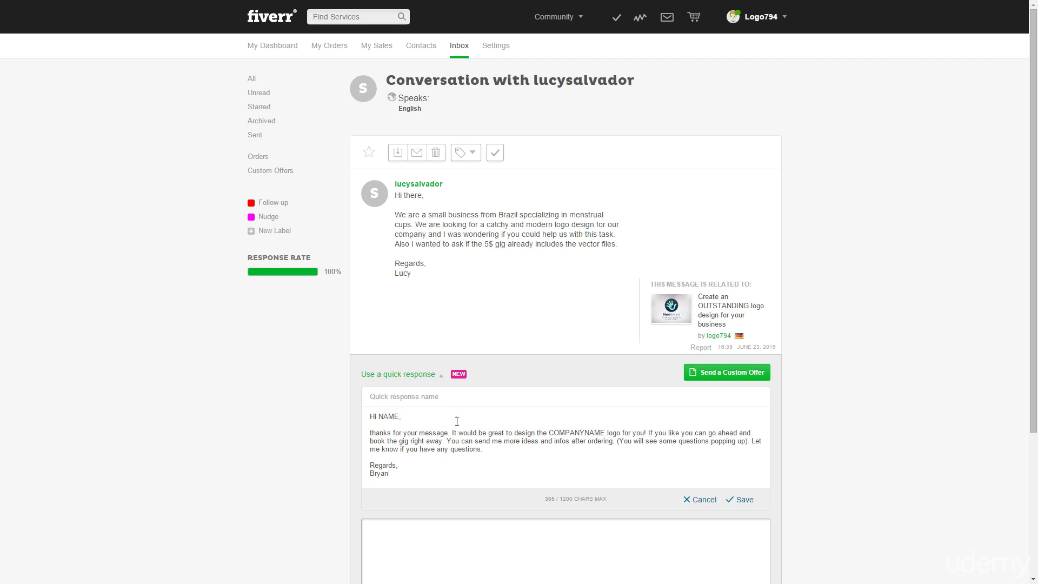
text(Answer)
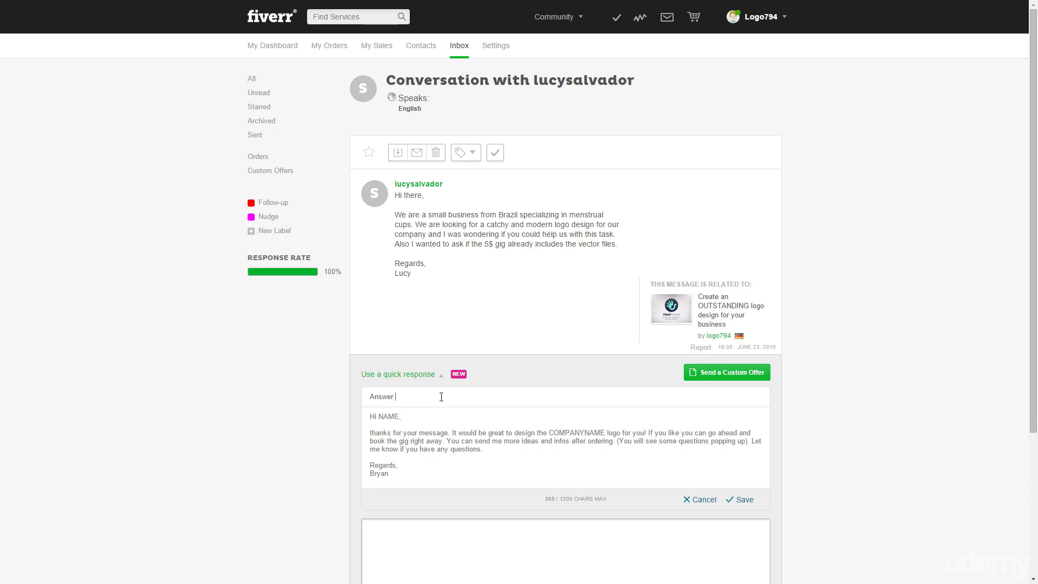
text(n1)
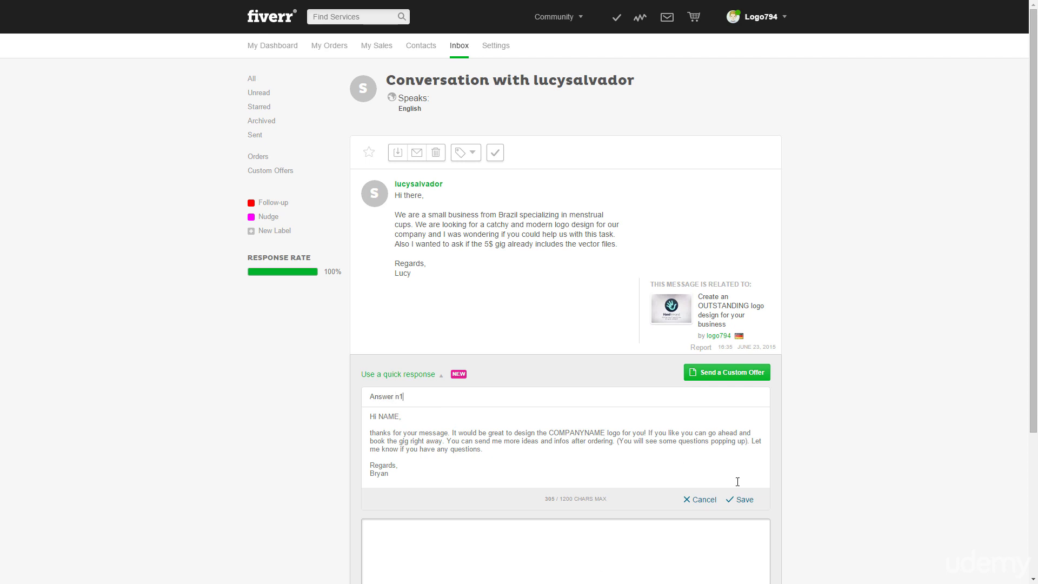
click(743, 499)
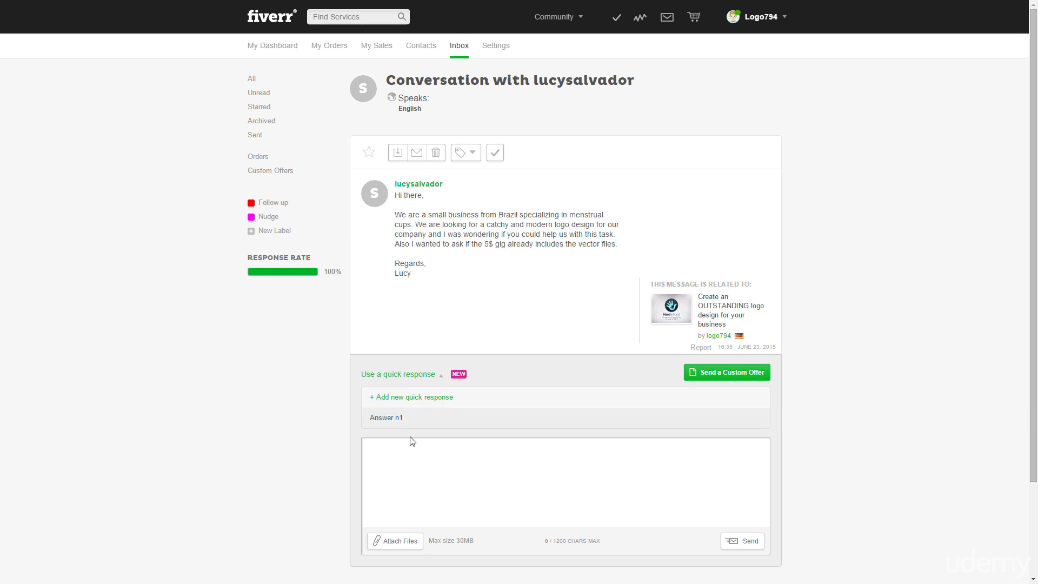
- Insert the Answer n1 template and replace the NAME placeholder with 'Lucy'
click(386, 416)
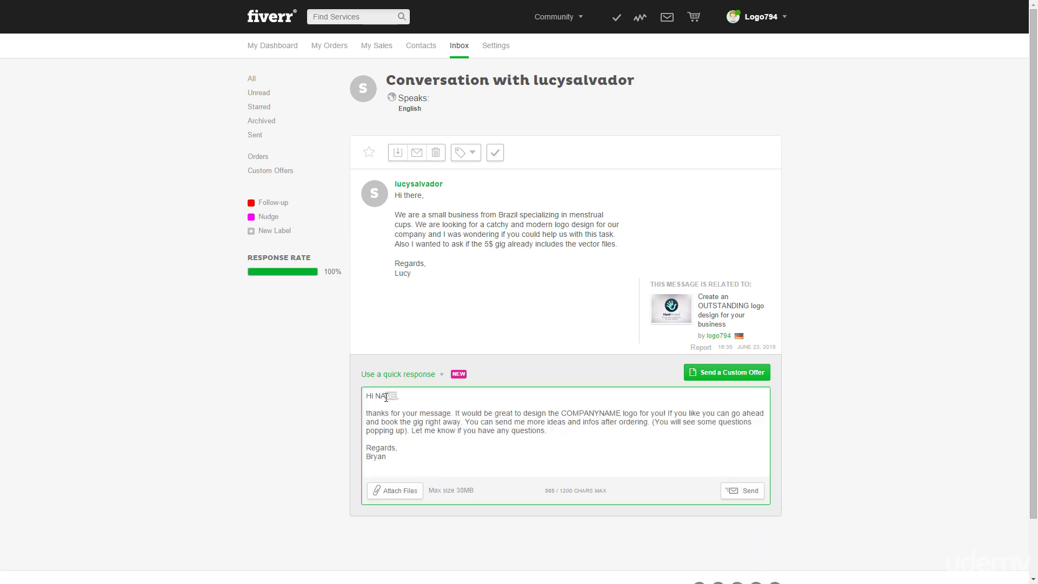
double_click(384, 395)
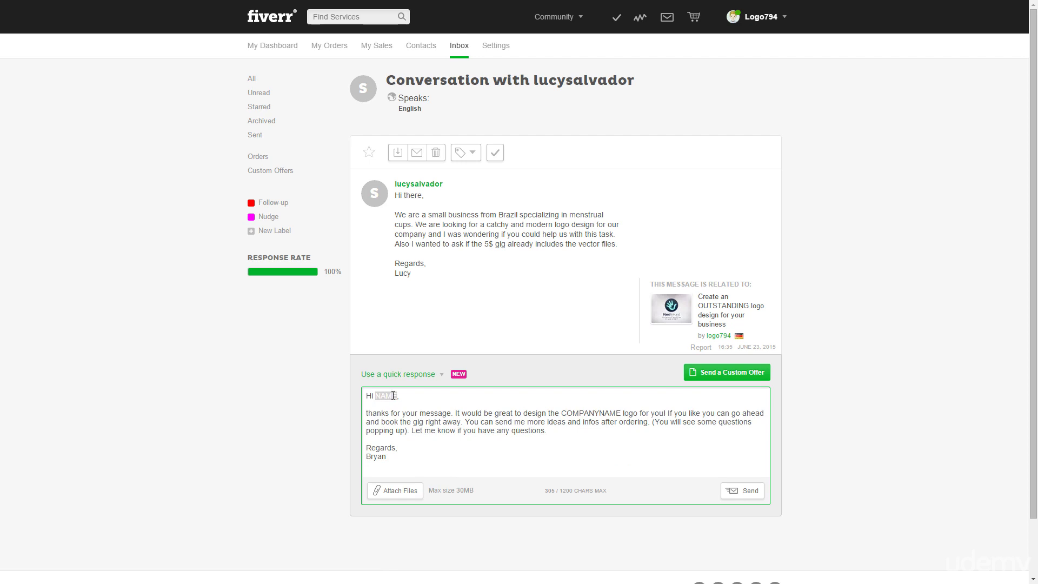
text(Lucy)
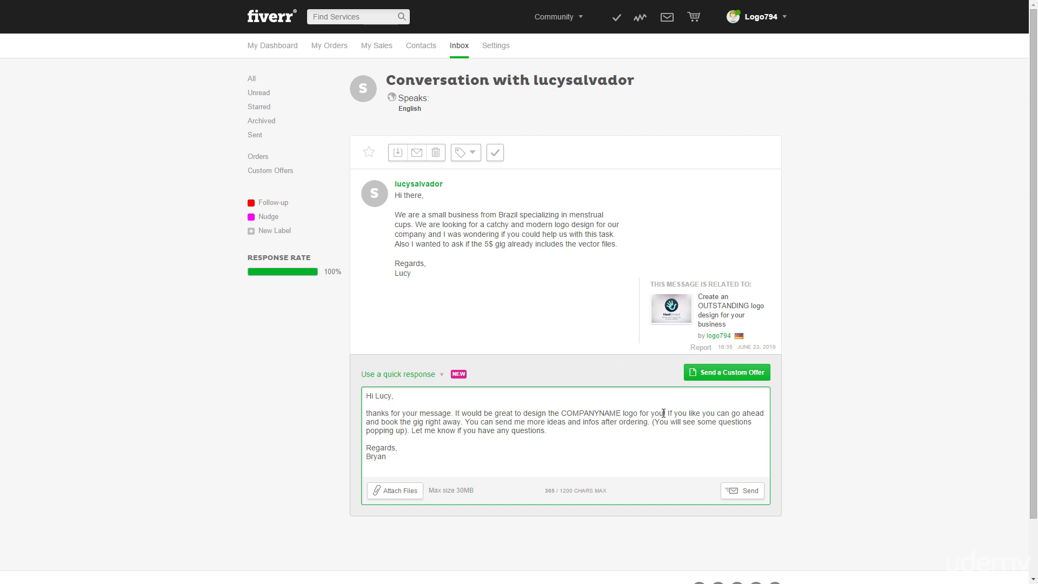
- Reword 'the COMPANYNAME logo' to refer to her menstrual cup business
drag(533, 413, 666, 412)
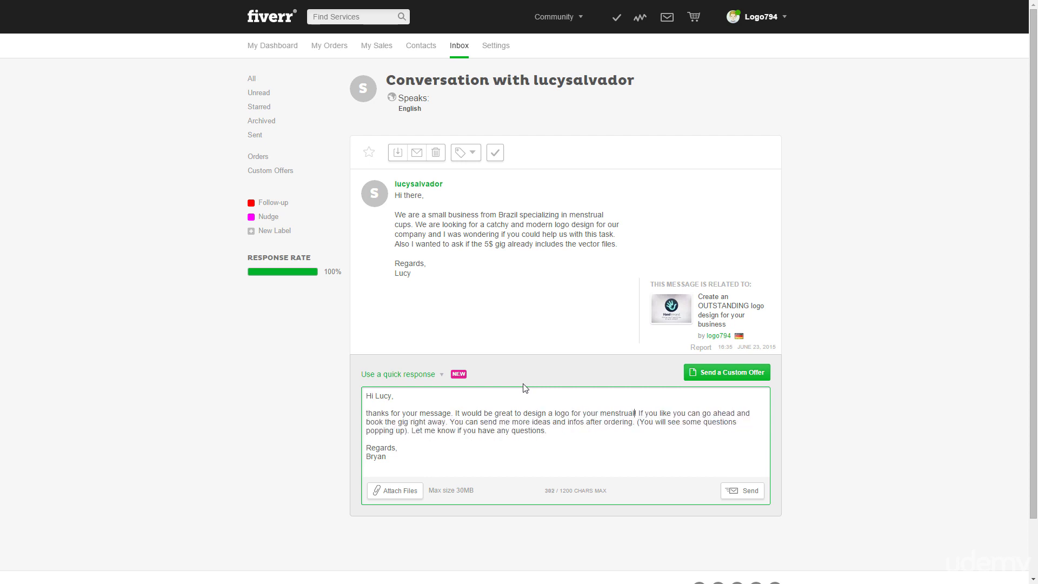
text(cup b)
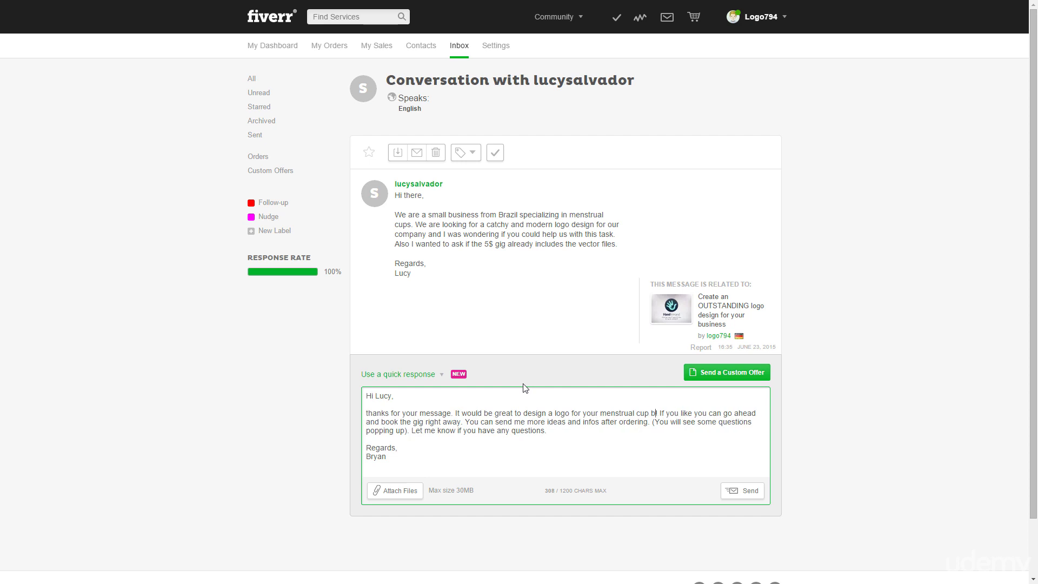
text(usiness!)
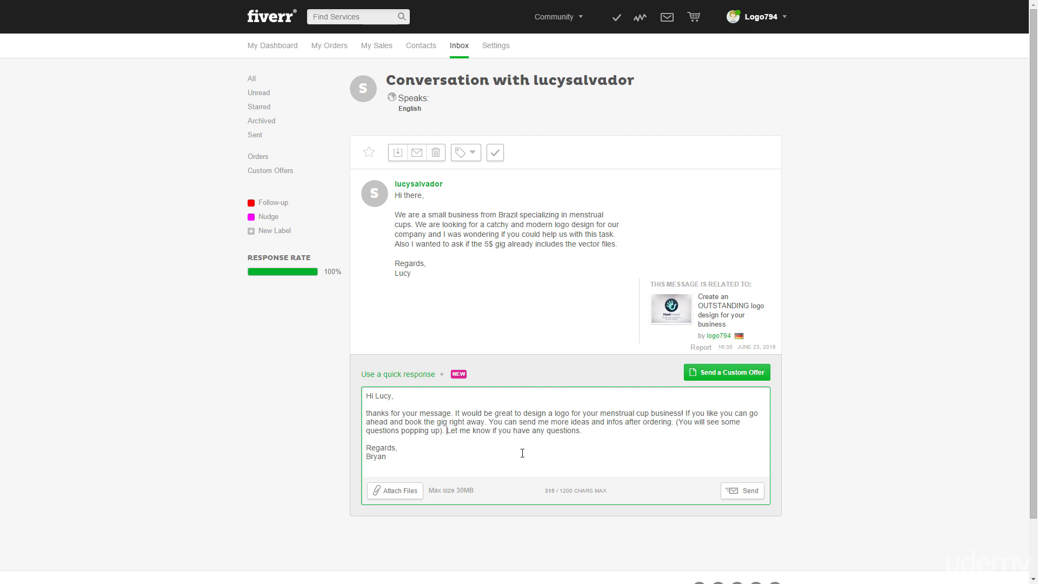
- Add that vector source files aren't in the $5 gig but can be bought later
key(Backspace)
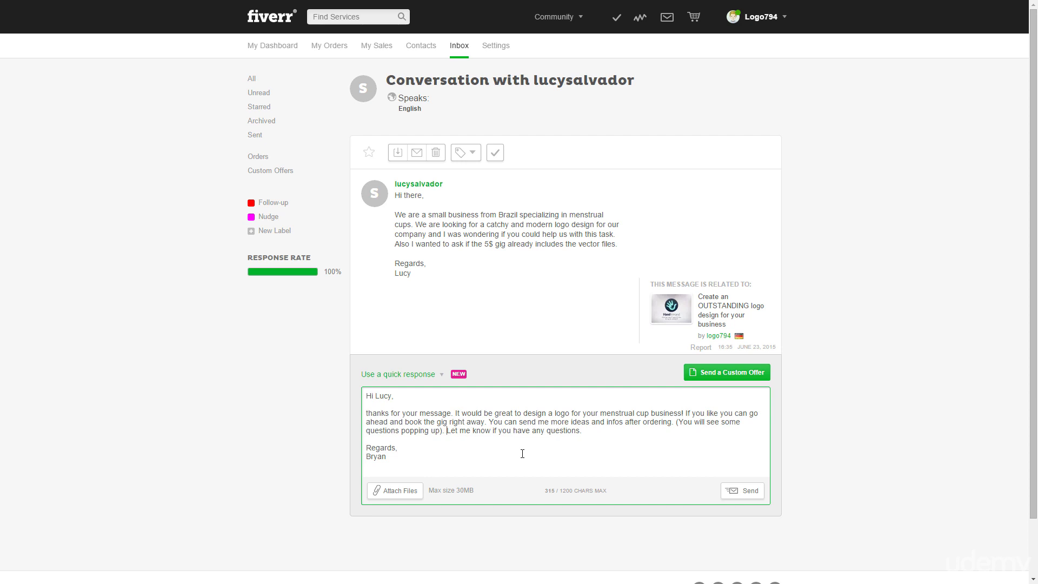
text(The vector)
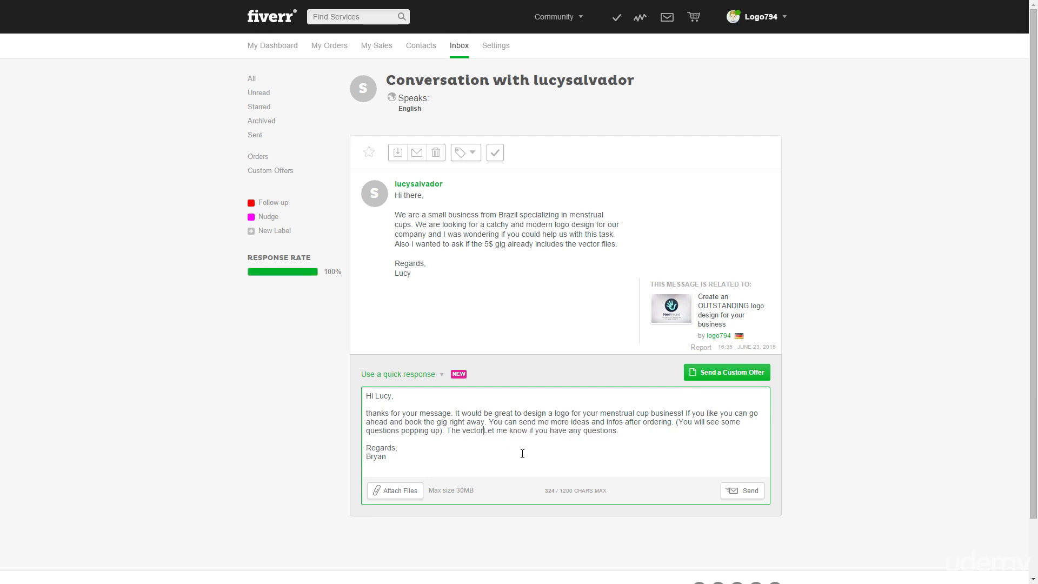
text(source fiel)
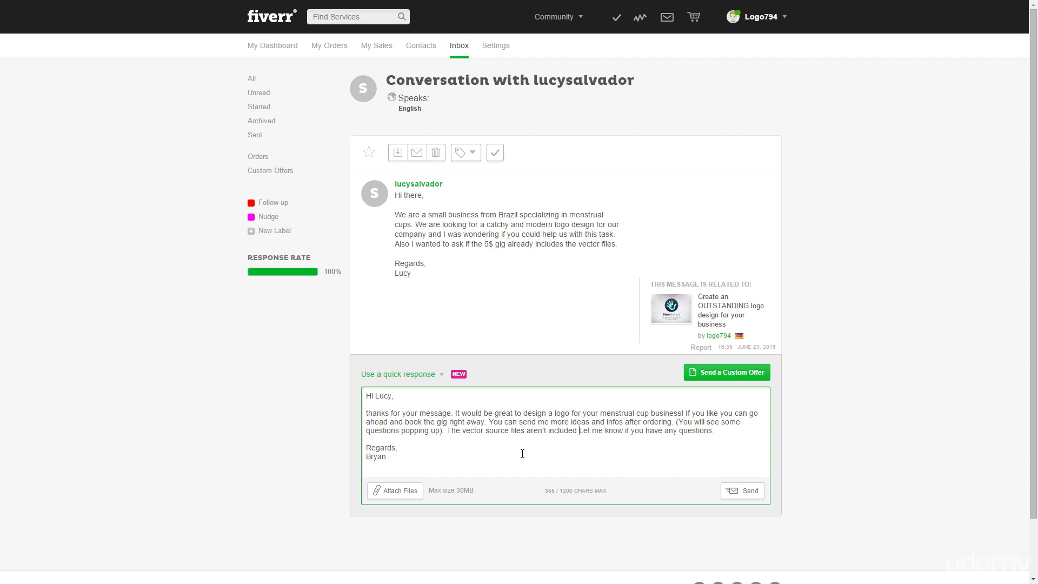
text(in the $4)
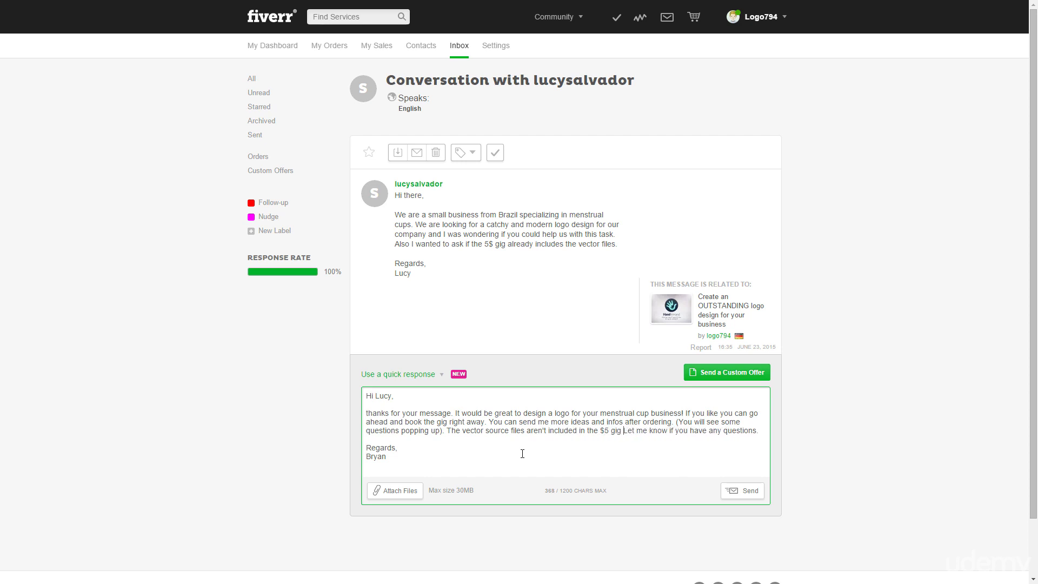
text(but you can buy them)
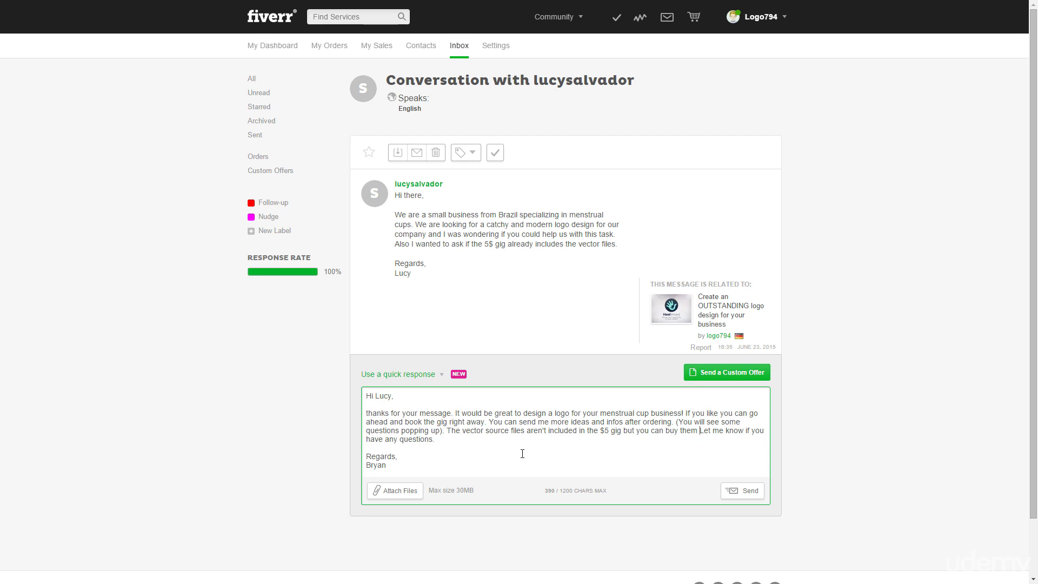
text(later on if you're completely satisfied with your logo)
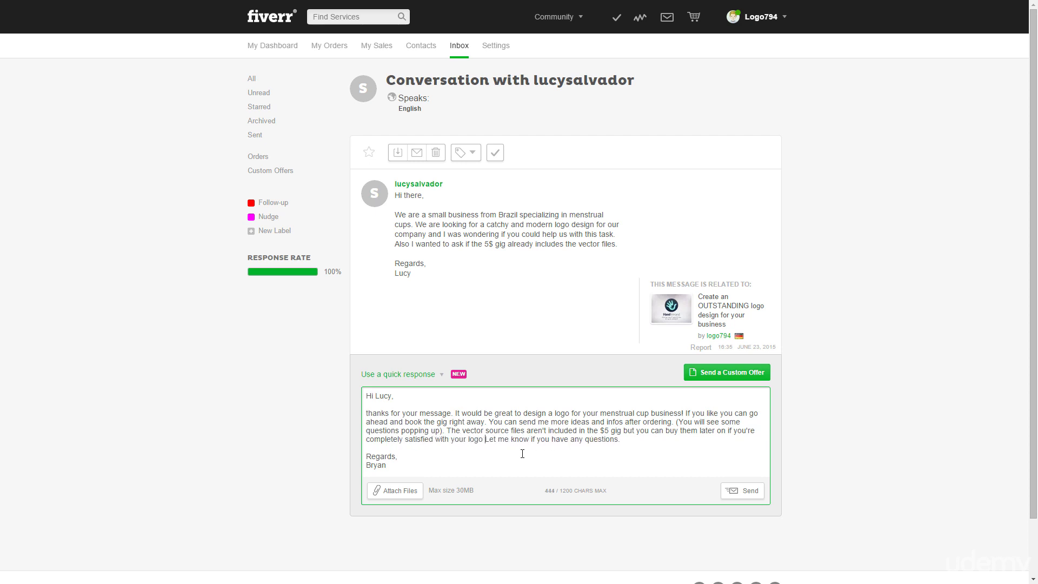
text(design.)
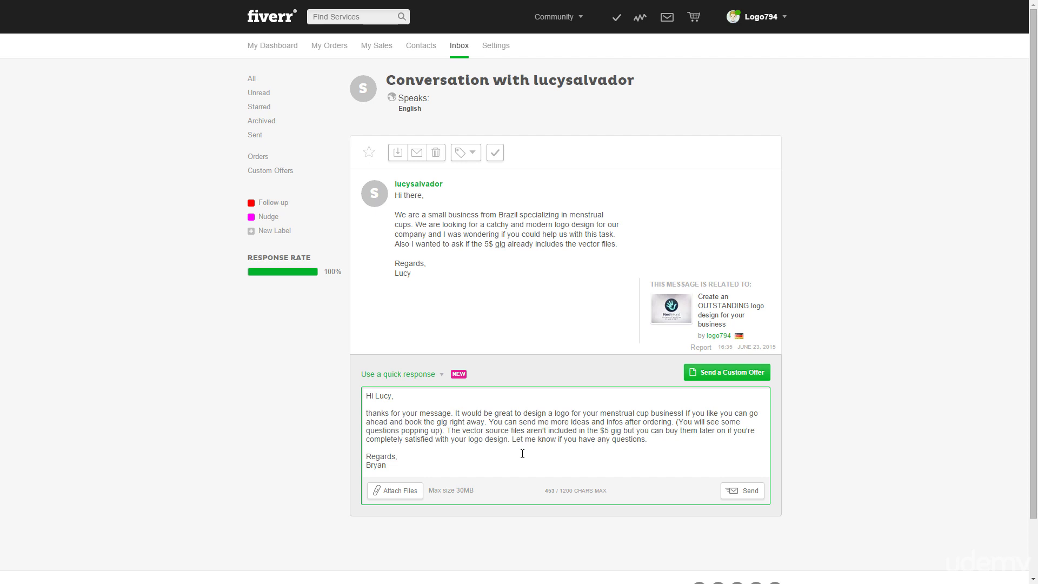
click(512, 439)
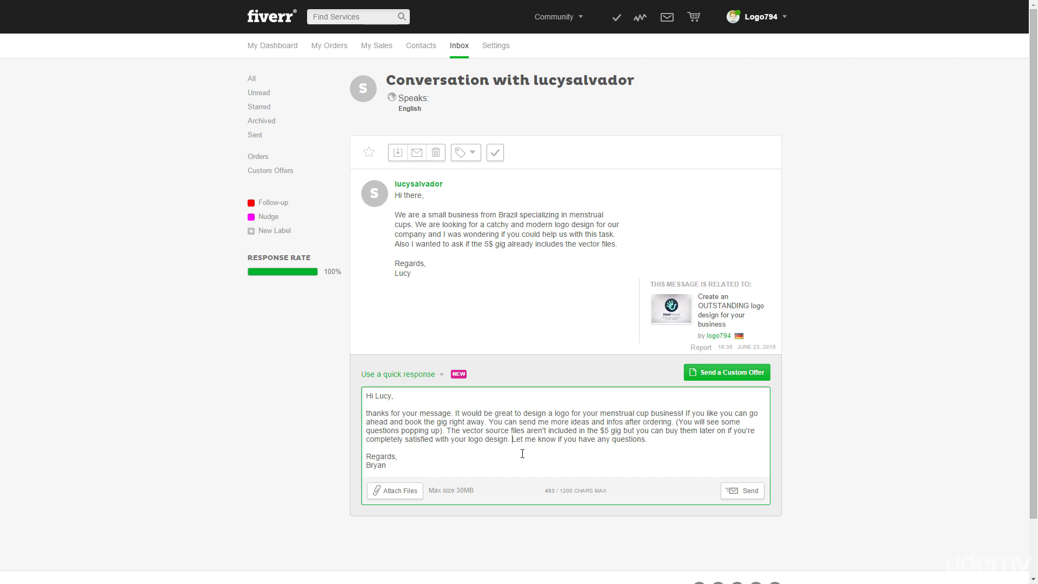